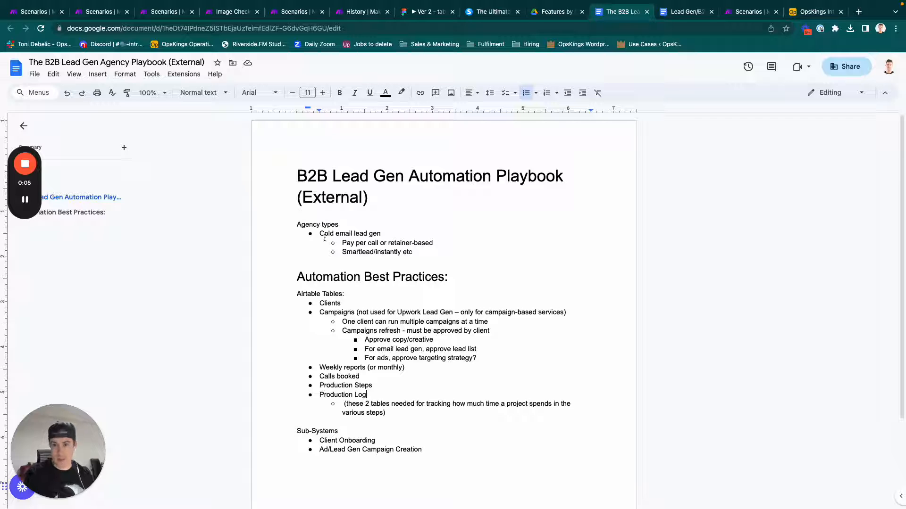
# - Add 'Linkedin lead gen' and 'DMs insta -twitter.' as new bullets under Agency types
pyautogui.click(381, 233)
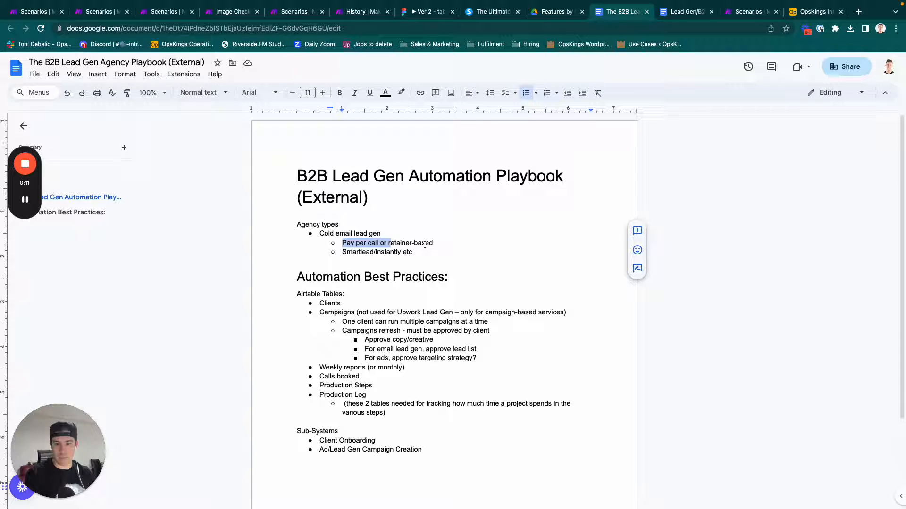
pyautogui.click(441, 243)
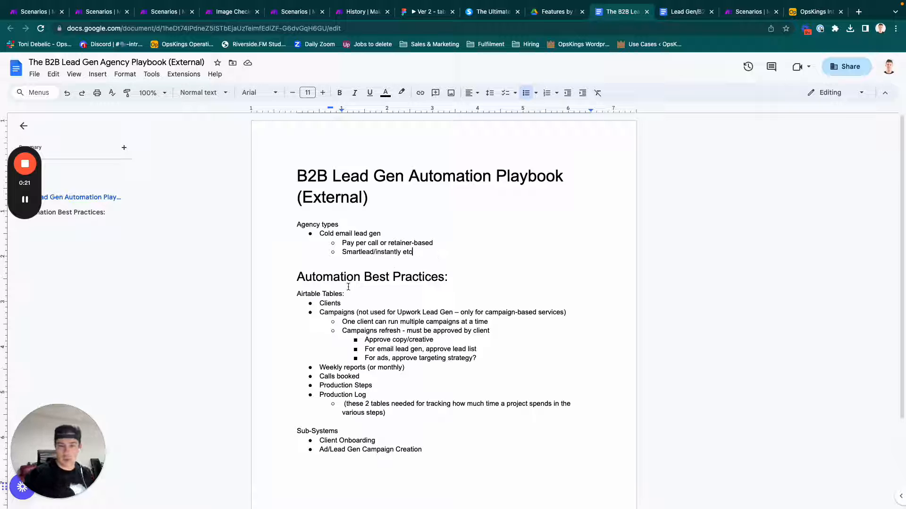
pyautogui.click(345, 295)
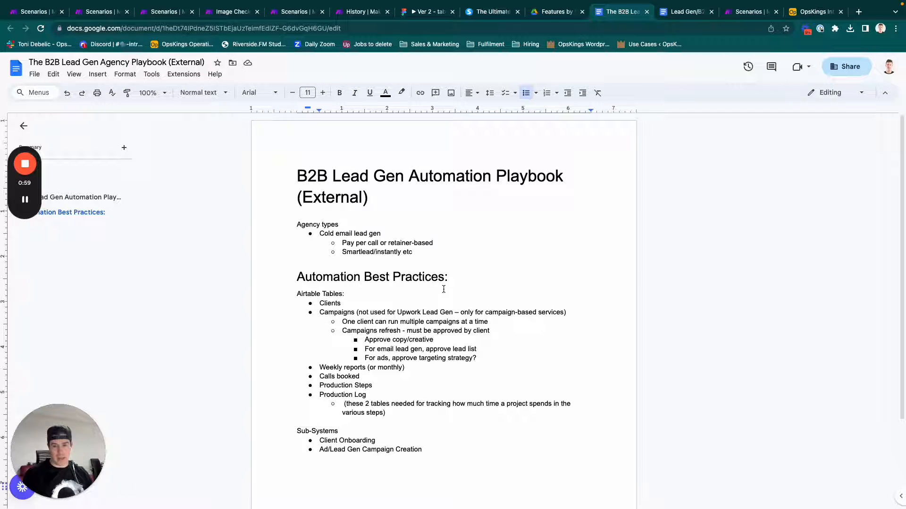
pyautogui.press('enter')
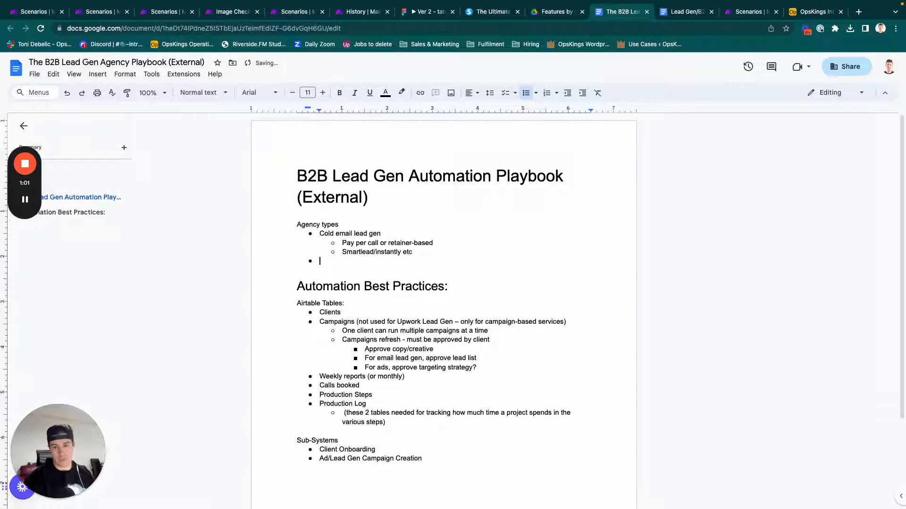
pyautogui.write('Li')
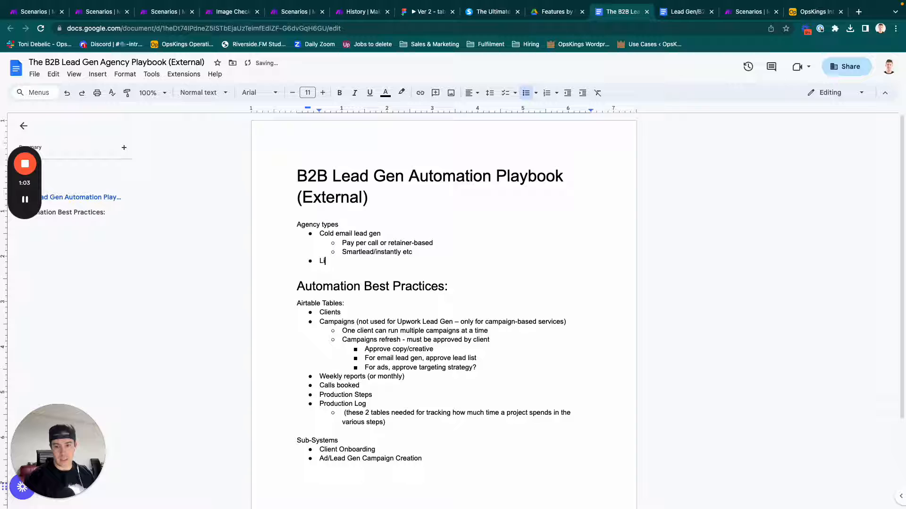
pyautogui.write('nkedin lead gen')
pyautogui.write('DMs')
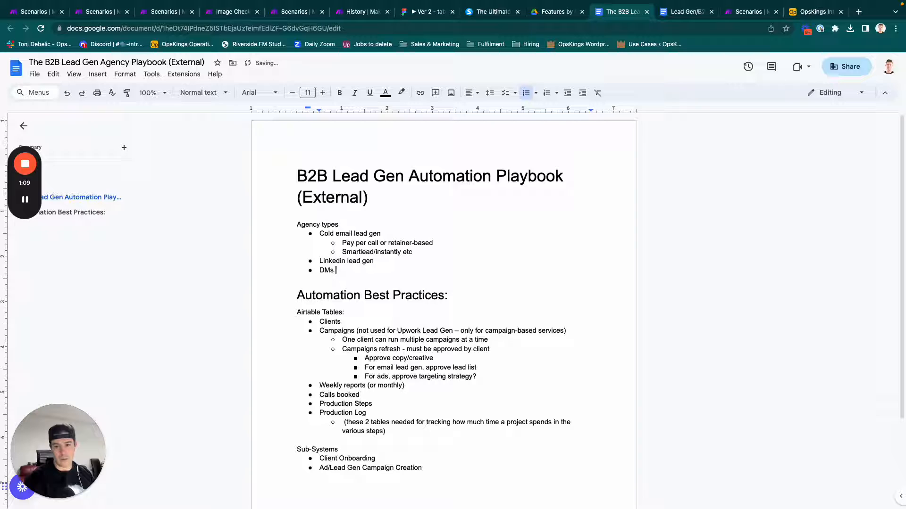
pyautogui.write('insta -twwitter.')
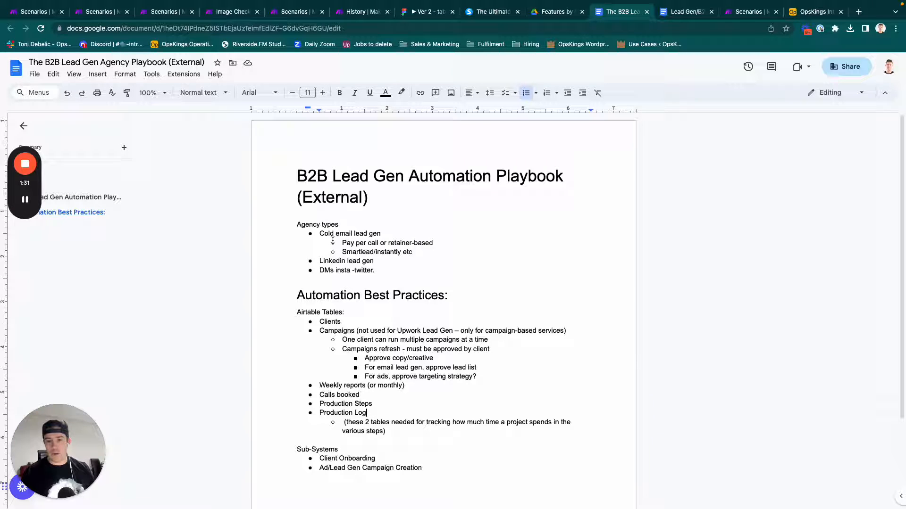
# - Switch to the Lead Gen/B2B Ad Campaign browser tab showing the sub-system playbook
pyautogui.doubleClick(409, 242)
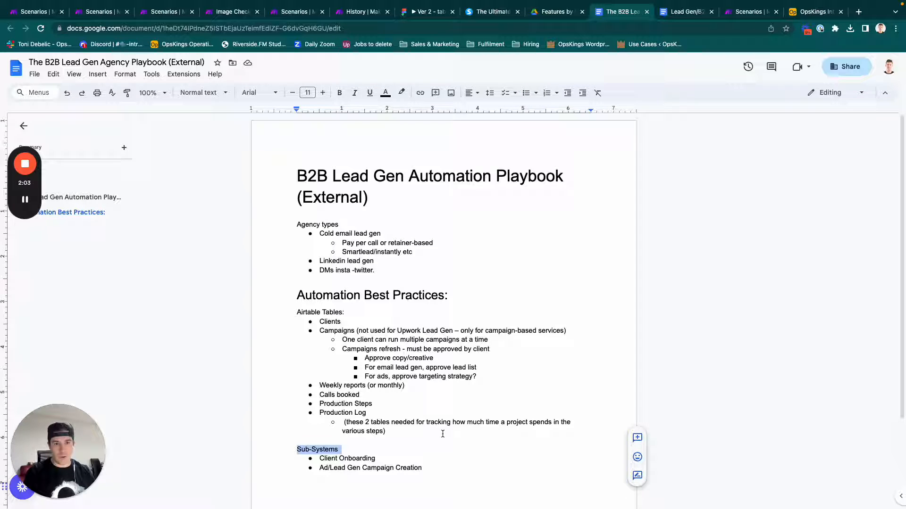
pyautogui.click(685, 36)
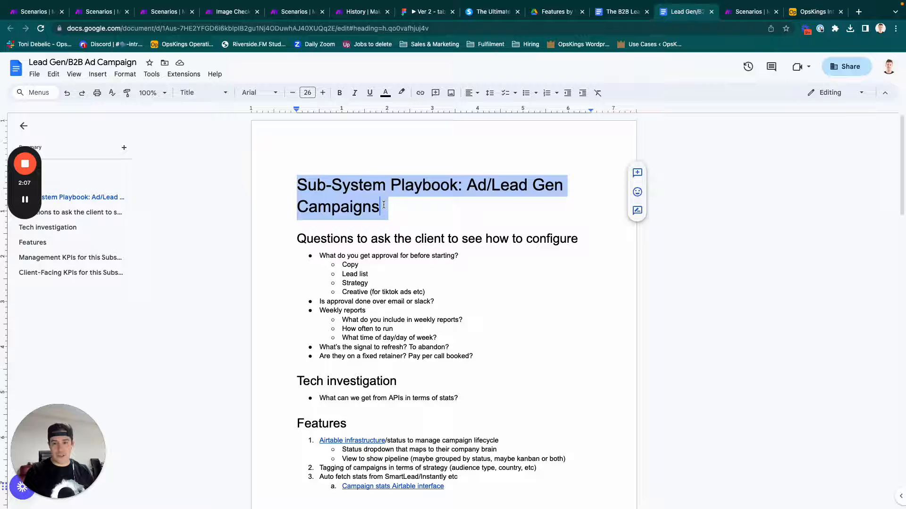
pyautogui.click(394, 239)
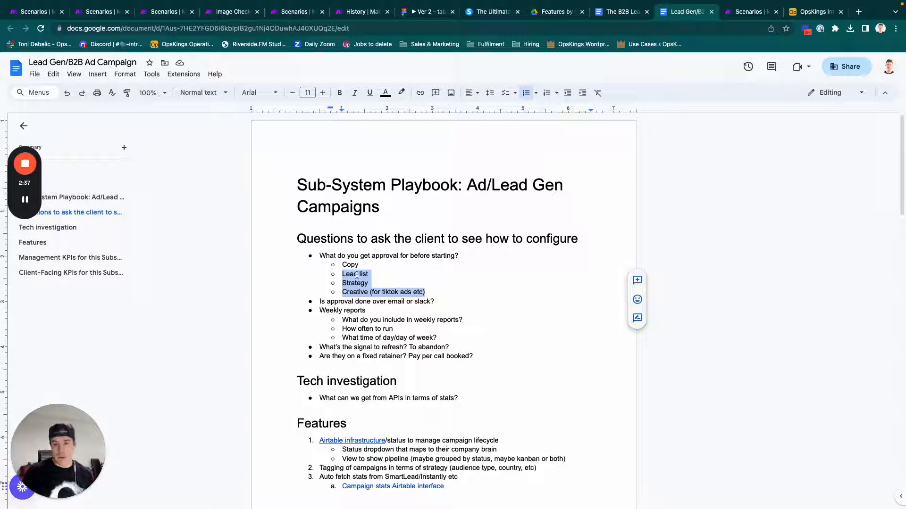
pyautogui.doubleClick(354, 283)
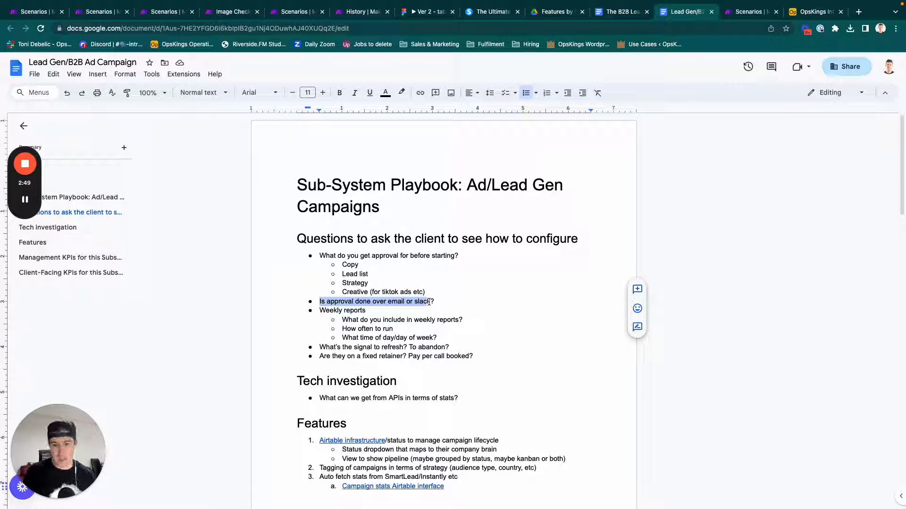
pyautogui.doubleClick(342, 310)
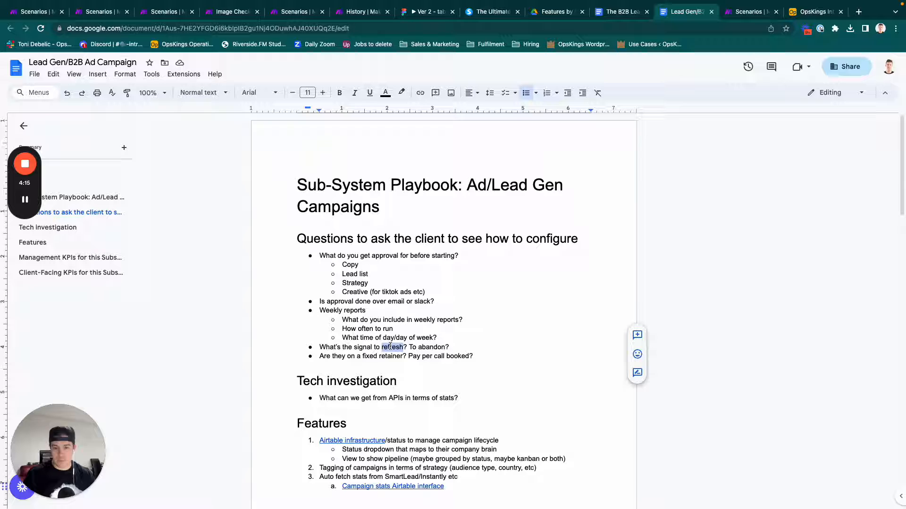
# - Review the client questions, Tech investigation, Features list and dashboard image
pyautogui.click(441, 338)
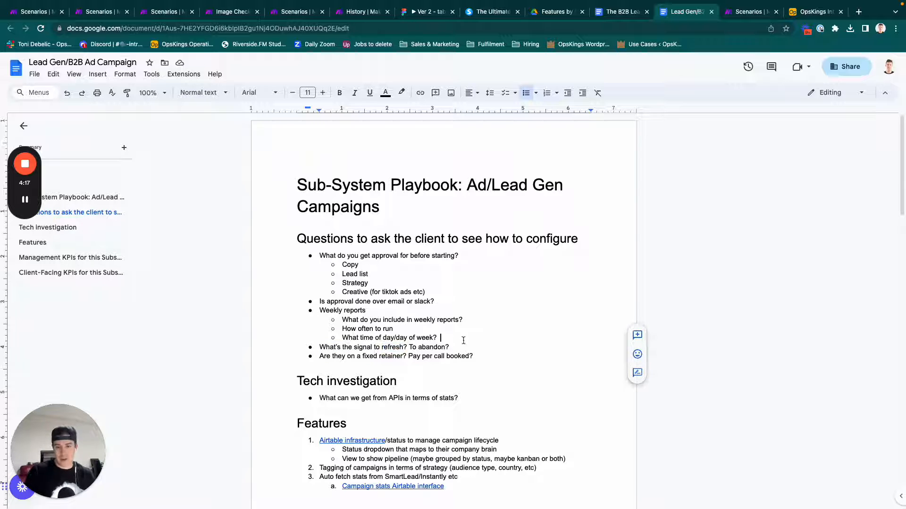
pyautogui.click(450, 346)
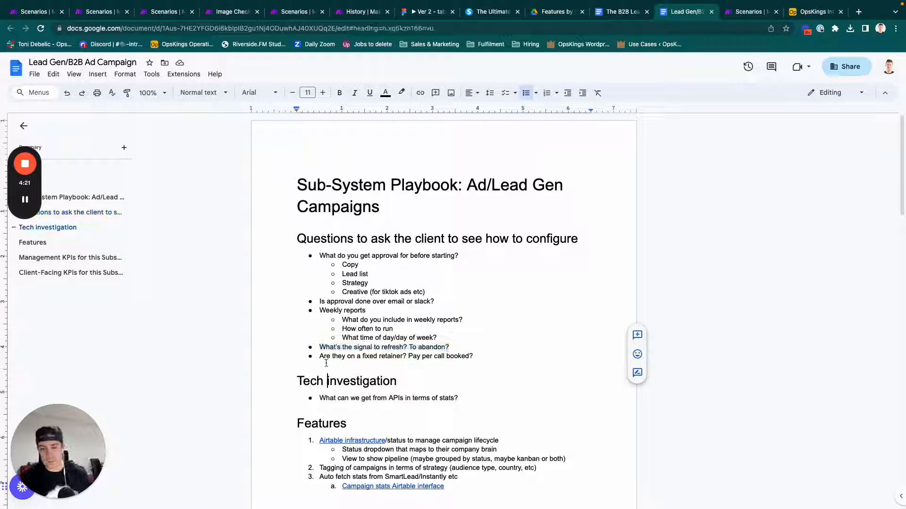
pyautogui.click(327, 380)
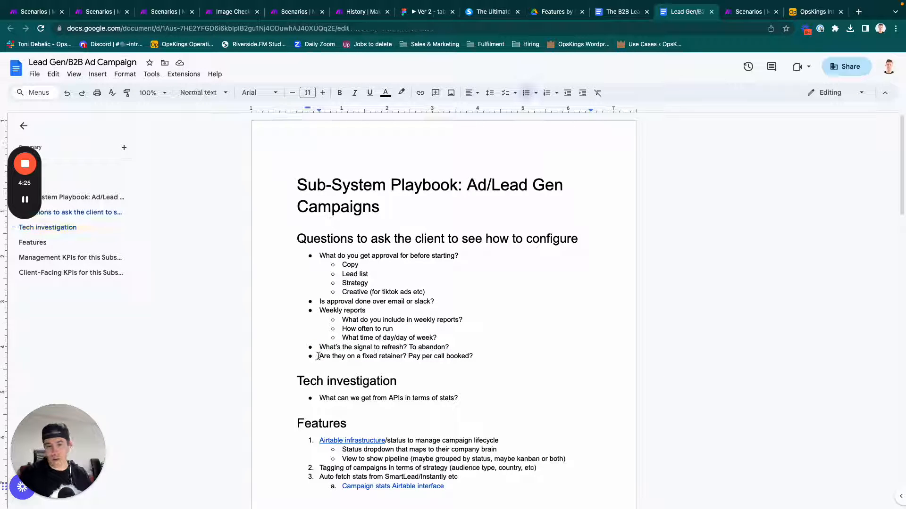
pyautogui.click(474, 357)
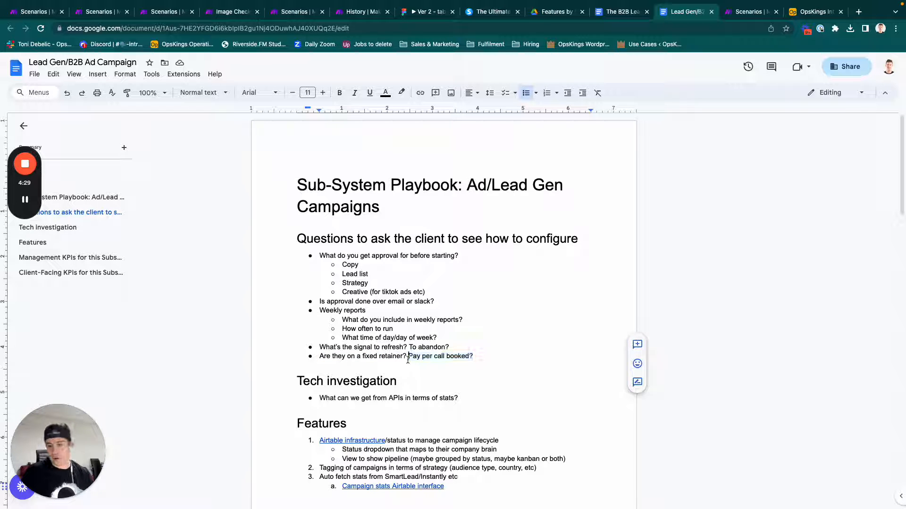
pyautogui.scroll(-3)
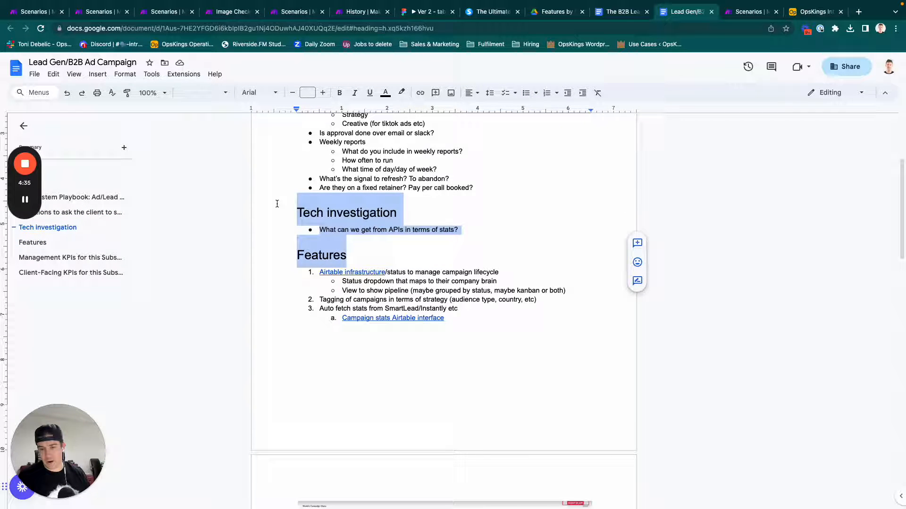
pyautogui.click(477, 243)
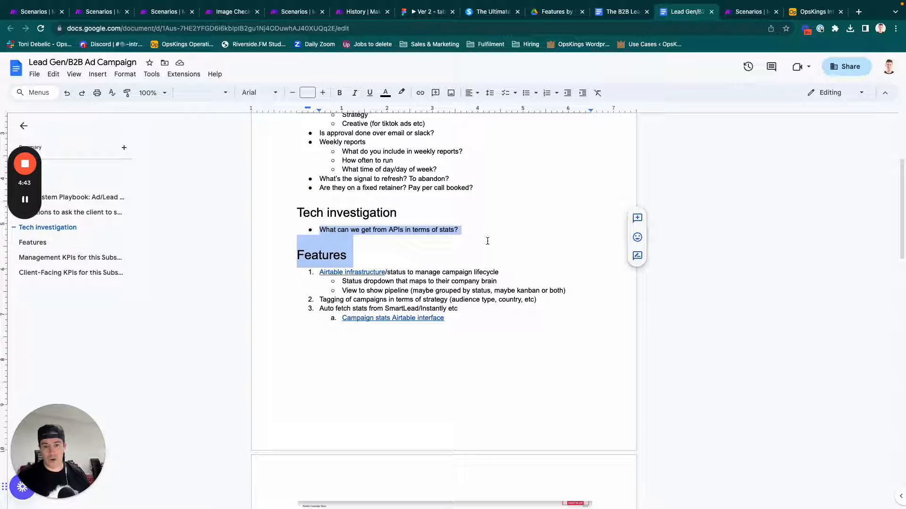
pyautogui.scroll(-3)
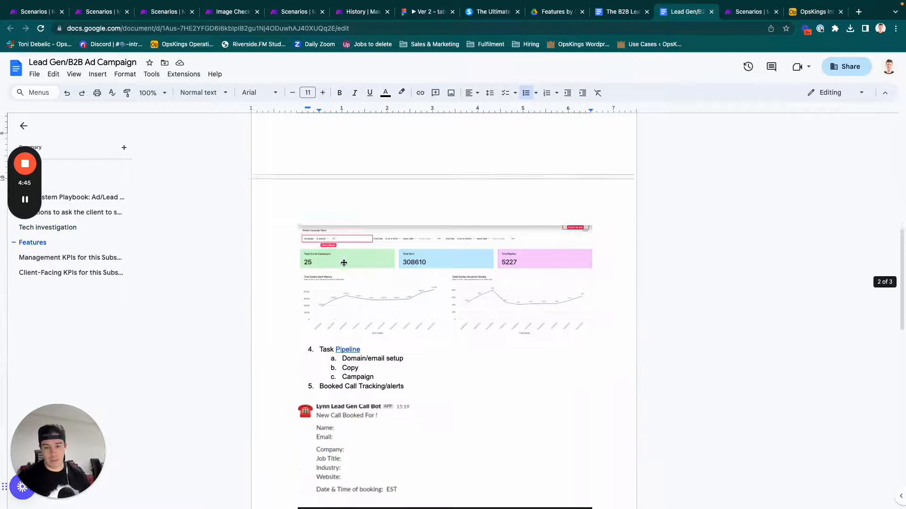
pyautogui.scroll(3)
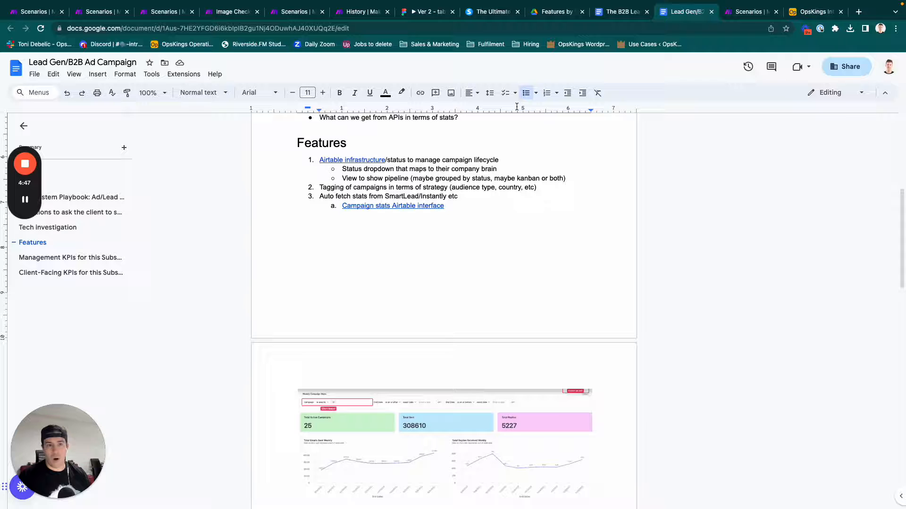
# - Switch back to the B2B Lead Gen Automation Playbook (External) tab
pyautogui.click(621, 11)
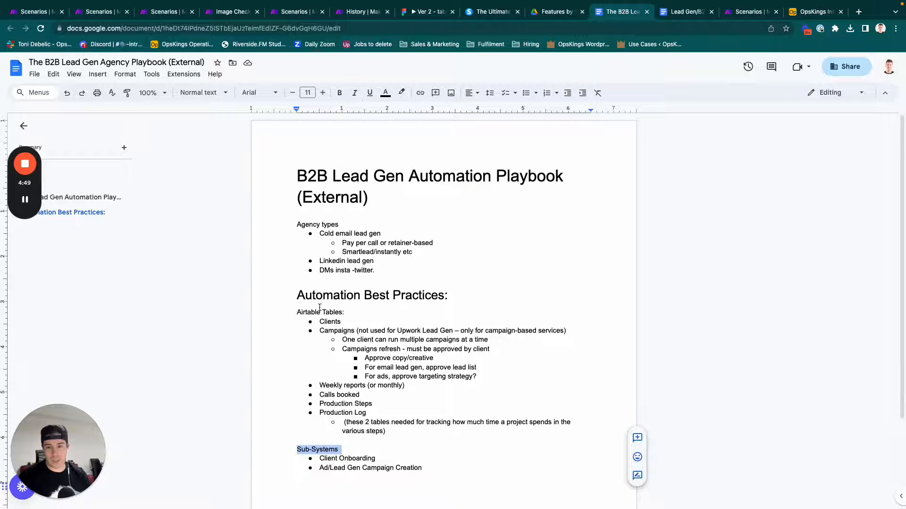
# - Back in the campaign playbook, move past the dashboard screenshot to Booked Call Tracking/alerts
pyautogui.click(682, 11)
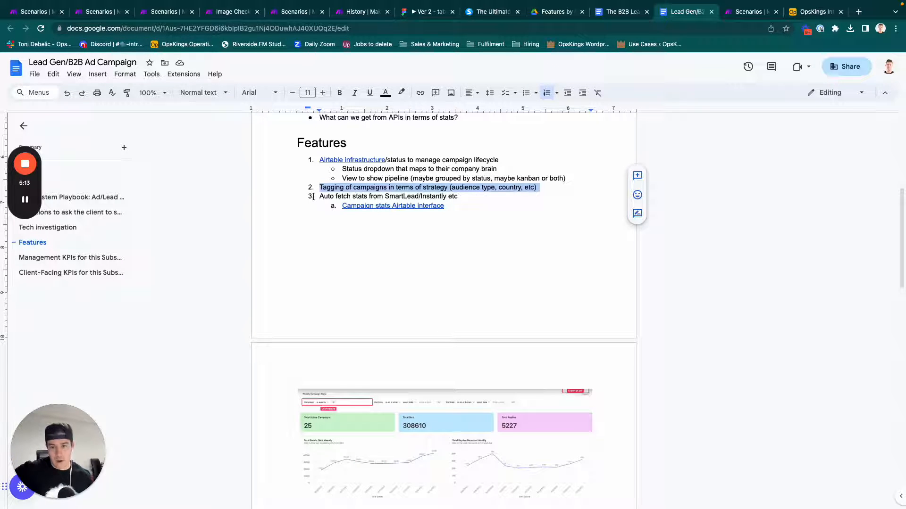
pyautogui.click(457, 196)
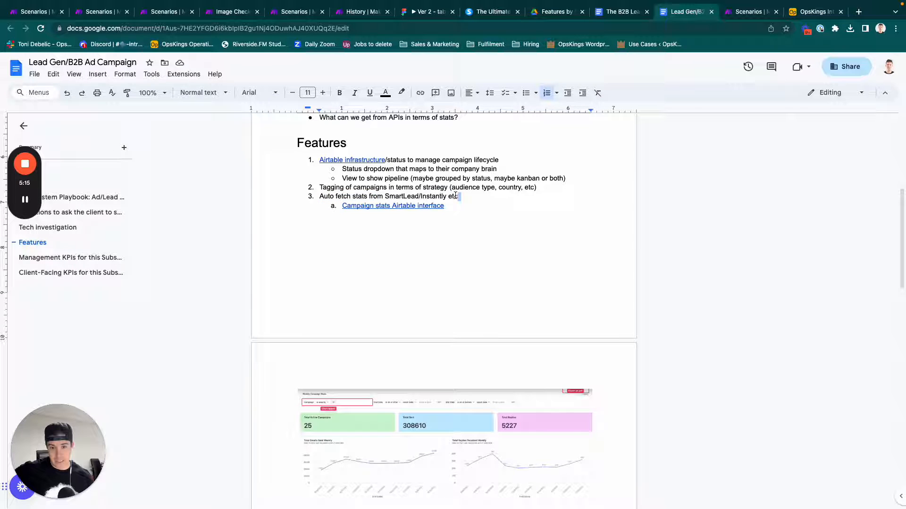
pyautogui.scroll(-3)
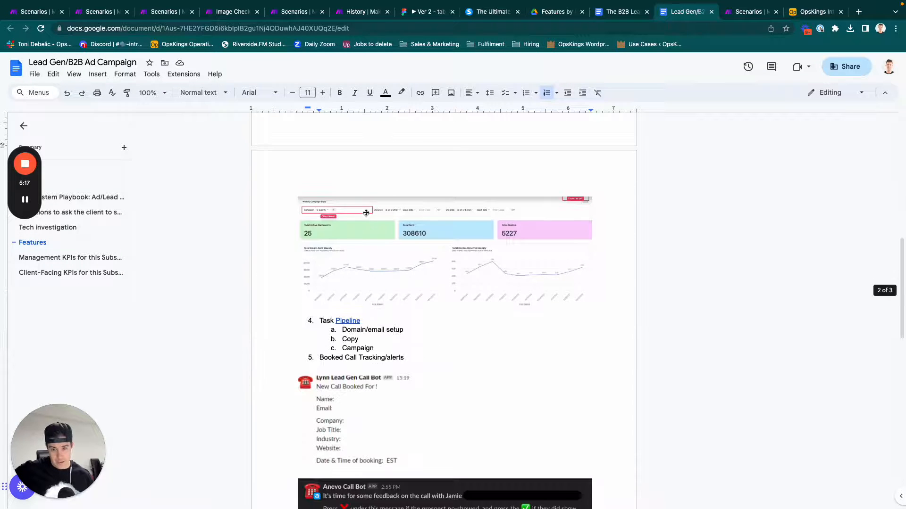
pyautogui.click(444, 251)
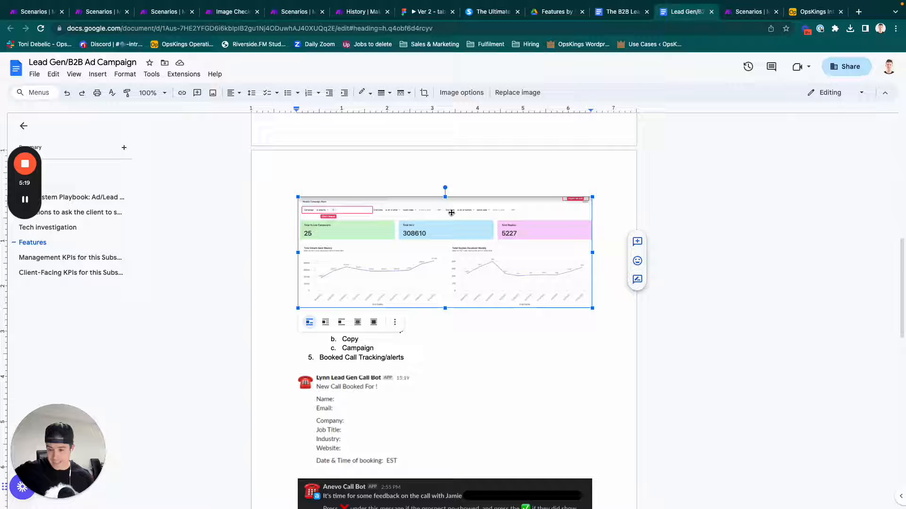
pyautogui.moveTo(418, 316)
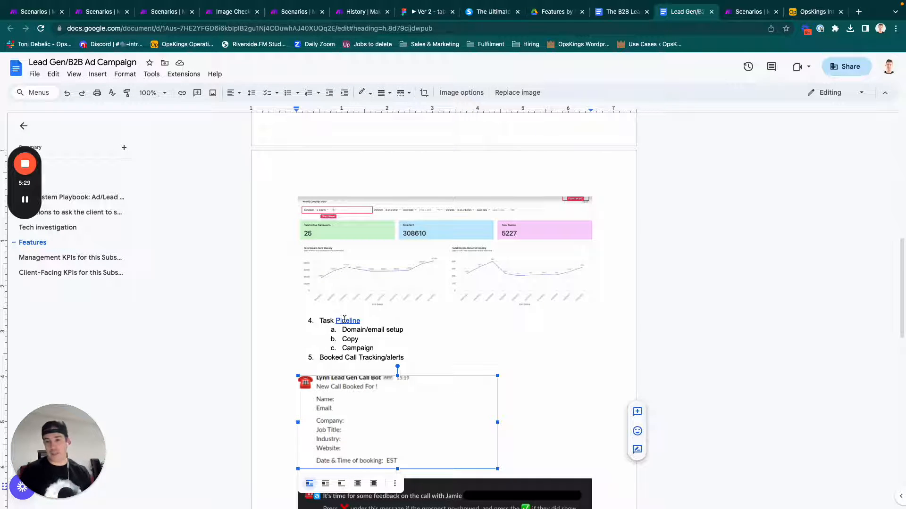
pyautogui.click(367, 339)
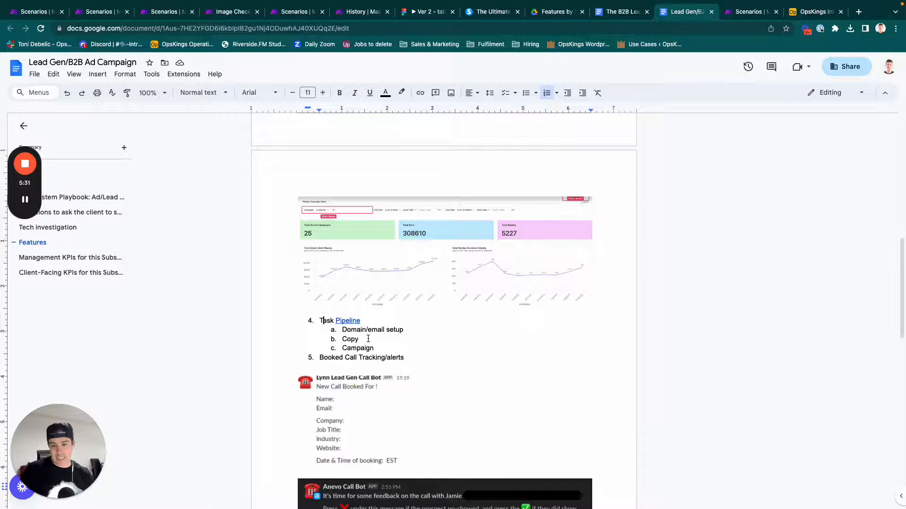
pyautogui.scroll(-3)
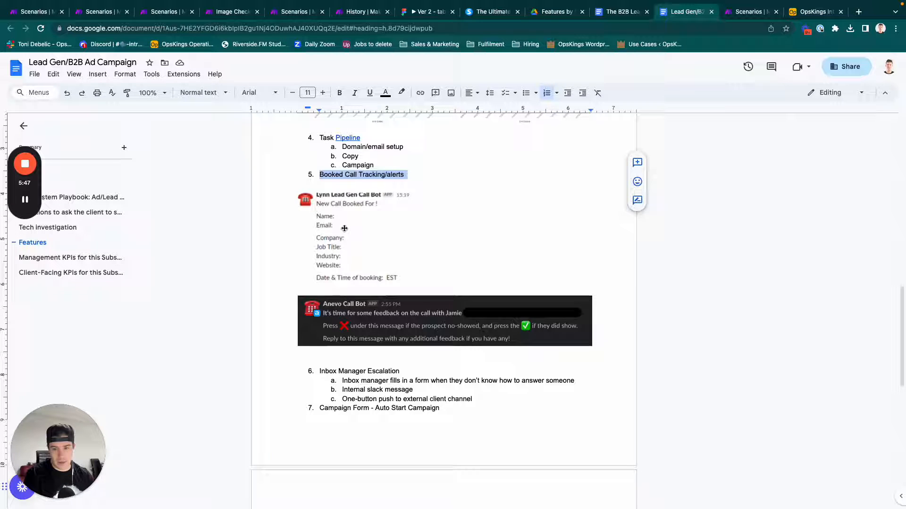
pyautogui.click(445, 321)
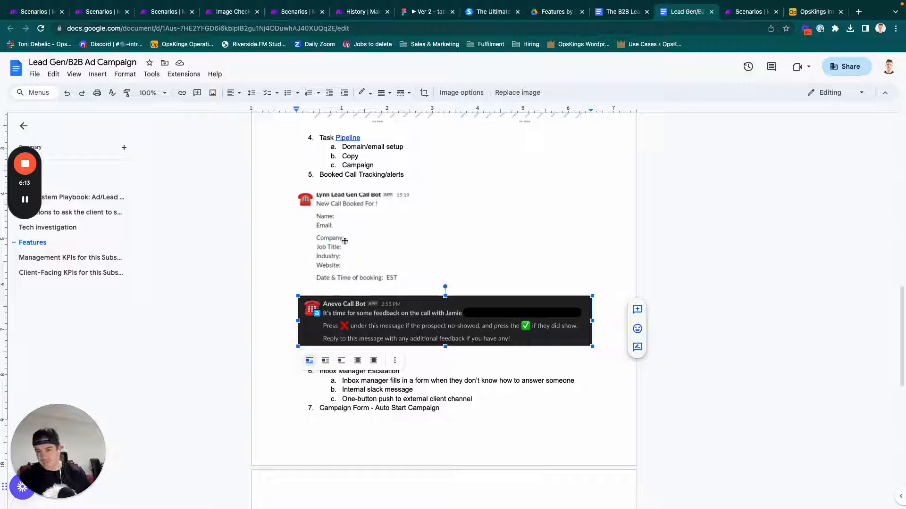
pyautogui.click(375, 243)
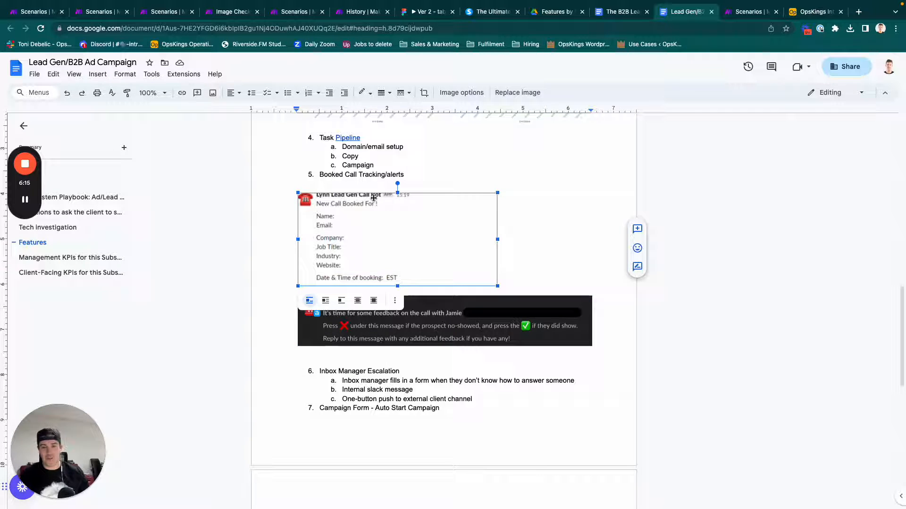
pyautogui.click(444, 321)
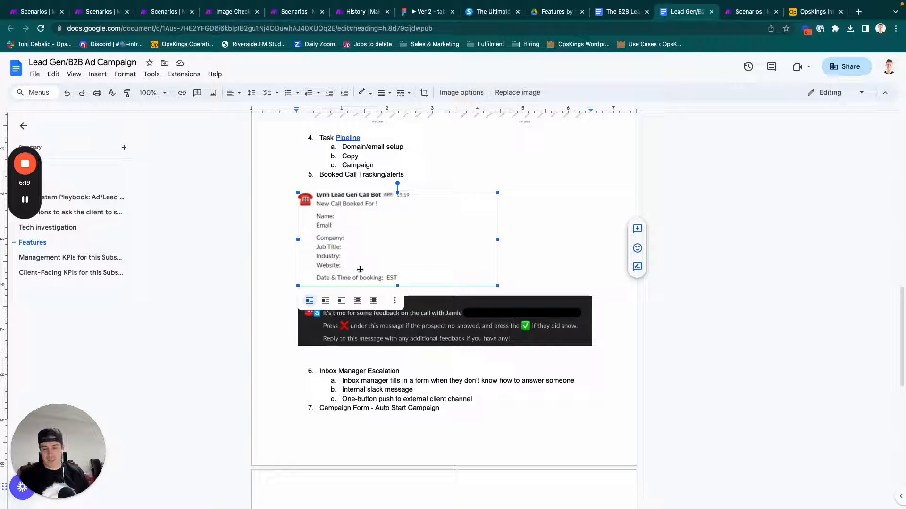
pyautogui.click(386, 233)
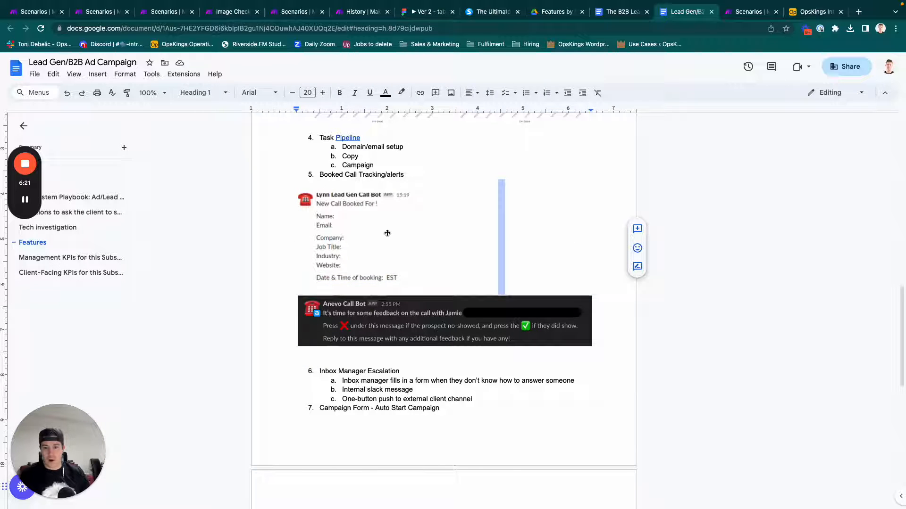
pyautogui.click(398, 237)
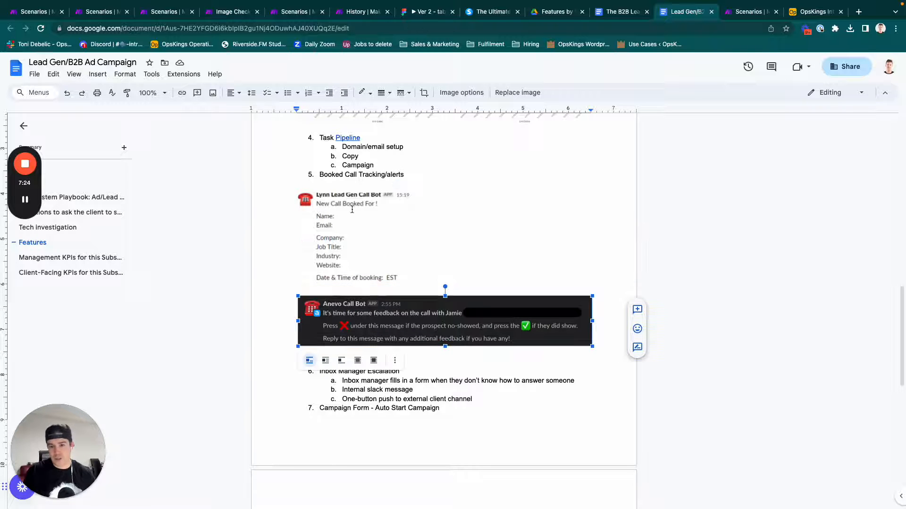
# - Move past the notification screenshot to the Campaign Form item and Management KPIs heading
pyautogui.click(397, 237)
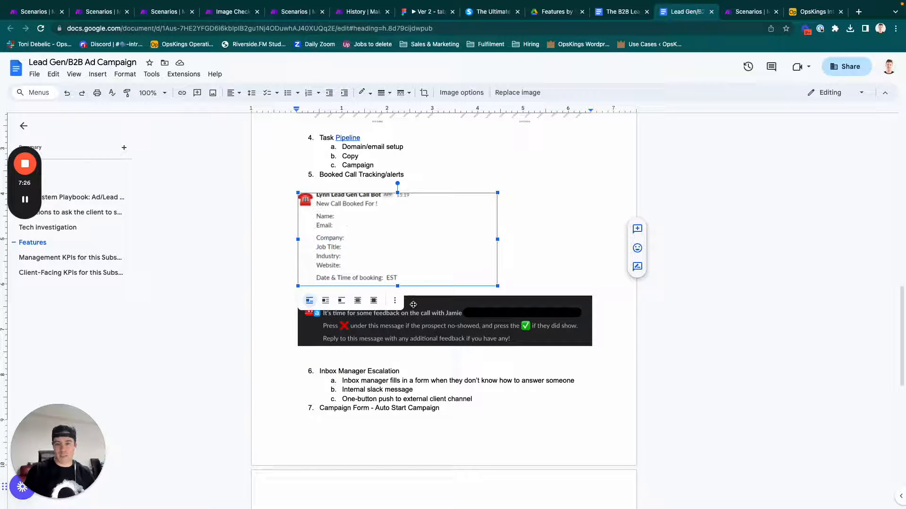
pyautogui.scroll(-3)
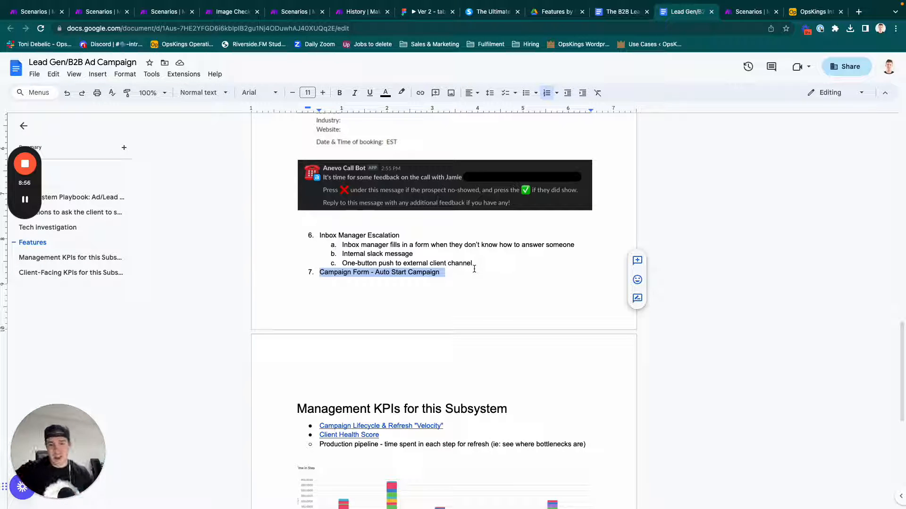
# - Copy the campaign dashboard screenshot and paste it directly under the Management KPIs heading
pyautogui.click(327, 237)
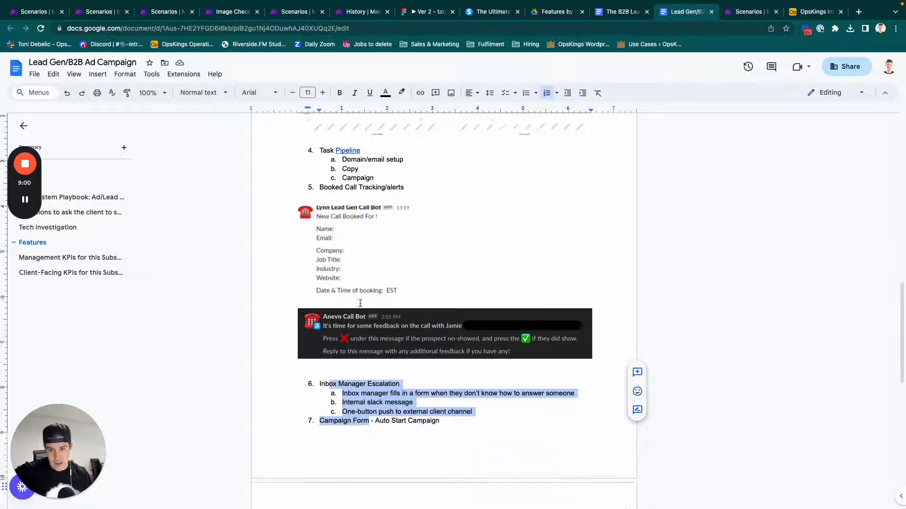
pyautogui.click(444, 263)
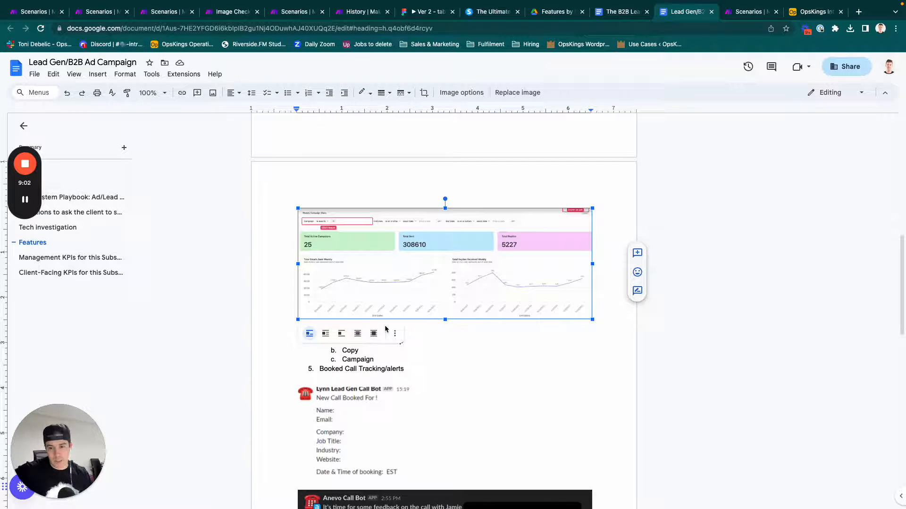
pyautogui.scroll(3)
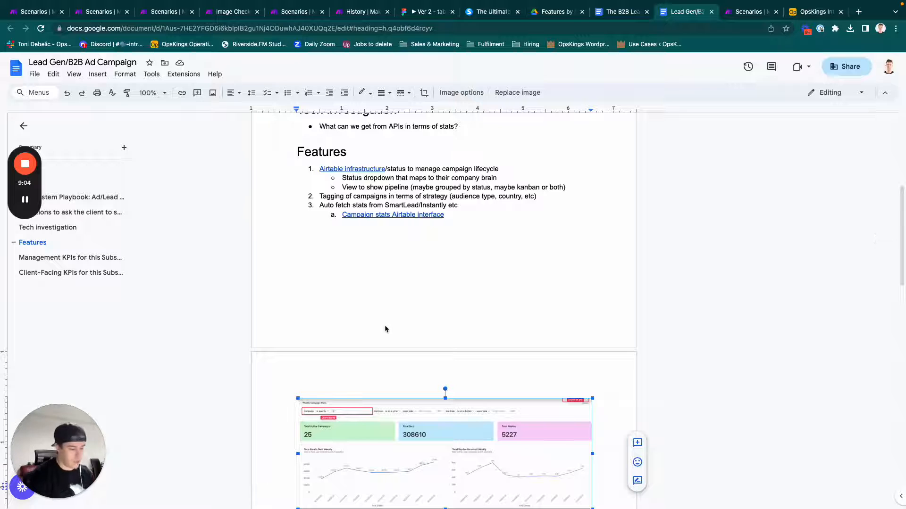
pyautogui.scroll(-3)
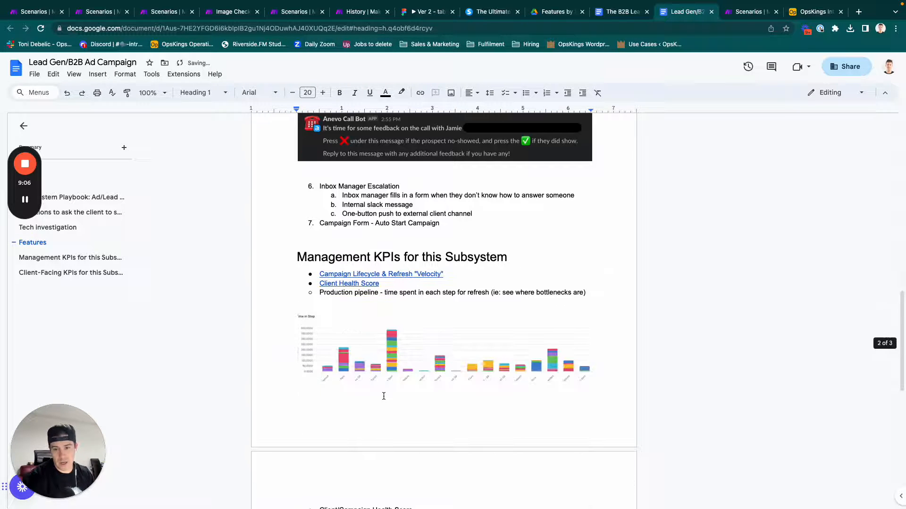
pyautogui.scroll(-3)
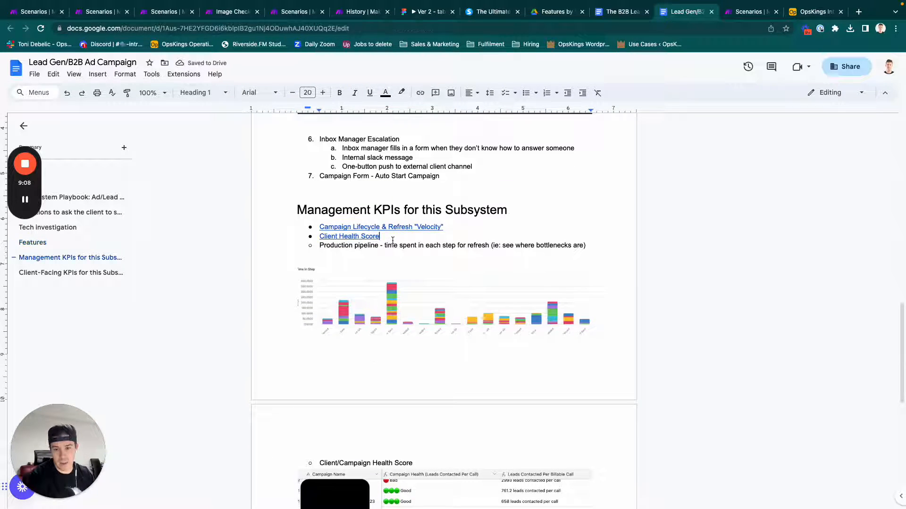
pyautogui.click(324, 226)
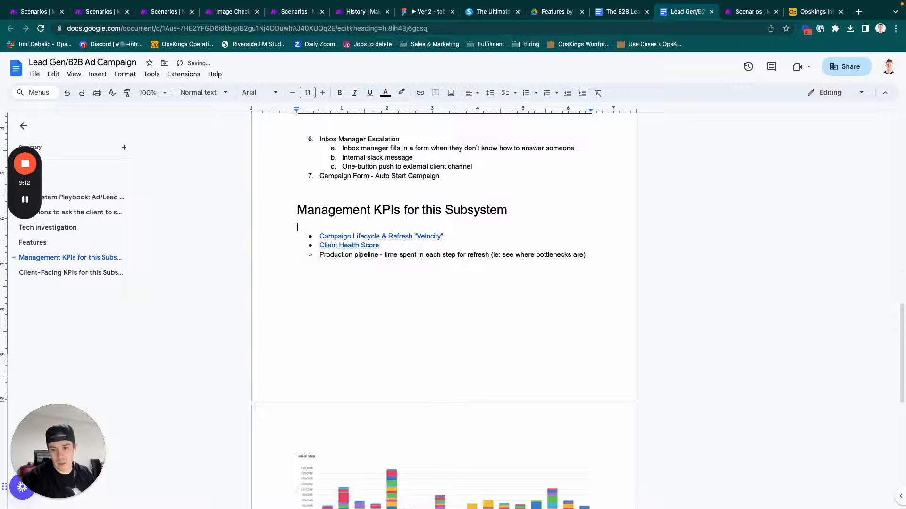
pyautogui.scroll(-3)
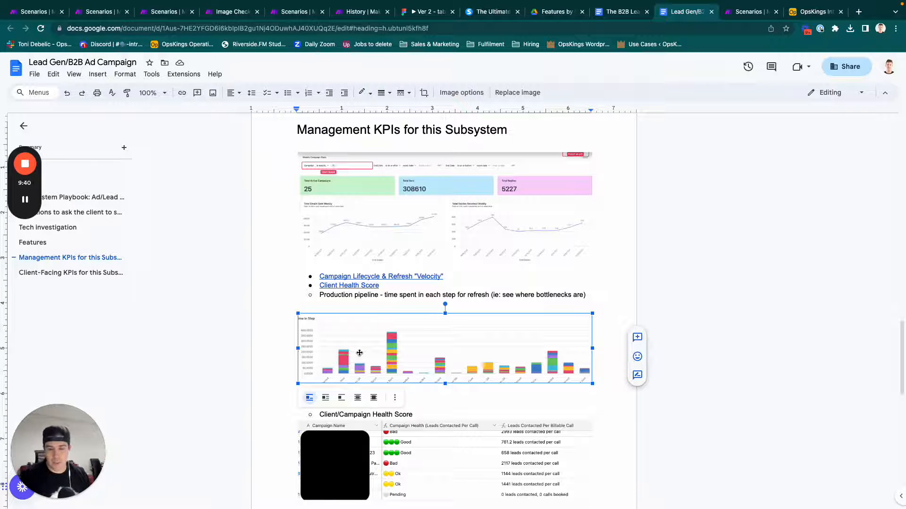
pyautogui.moveTo(458, 352)
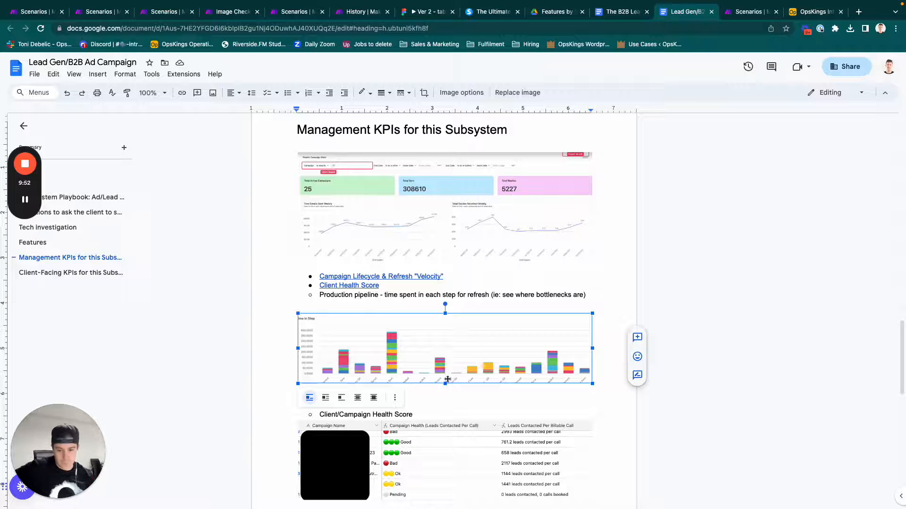
# - Deselect the chart and scroll to the Client/Campaign Health Score table and Client-Facing KPIs
pyautogui.click(369, 414)
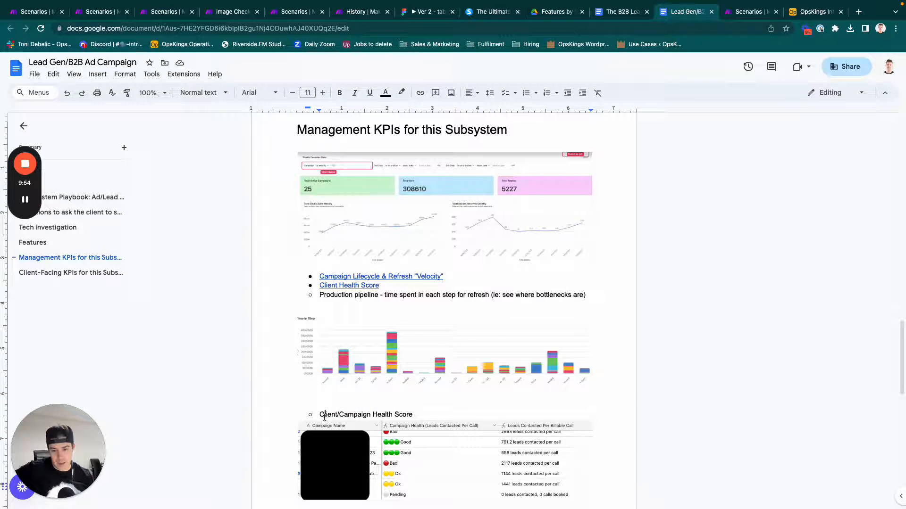
pyautogui.scroll(-3)
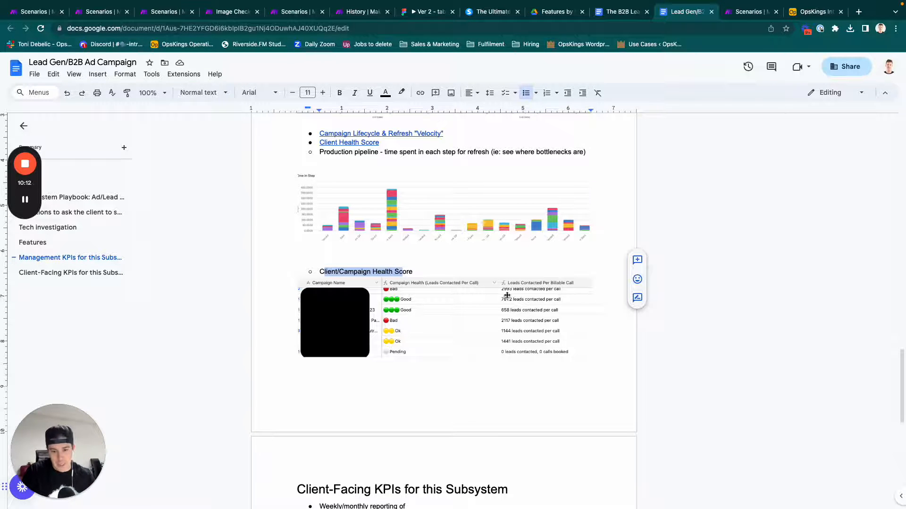
pyautogui.moveTo(509, 323)
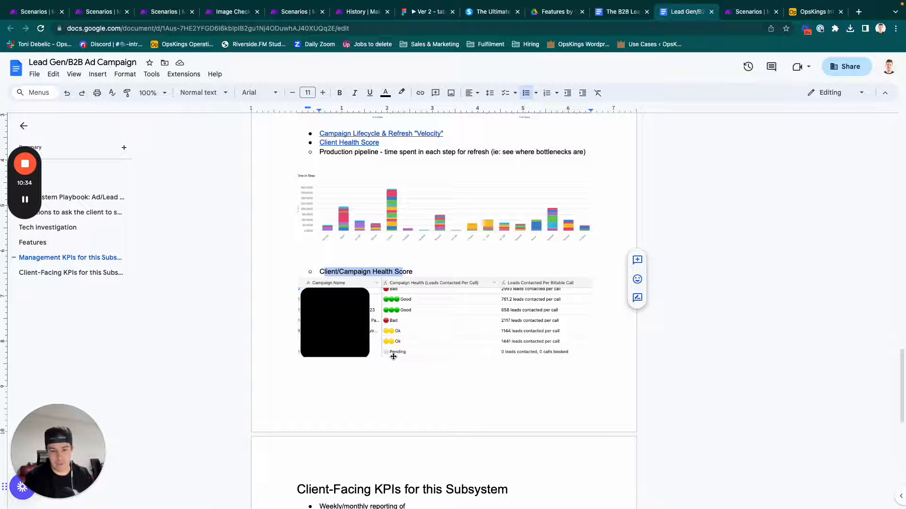
# - Scroll back up to the title Sub-System Playbook: Ad/Lead Gen Campaigns
pyautogui.scroll(-3)
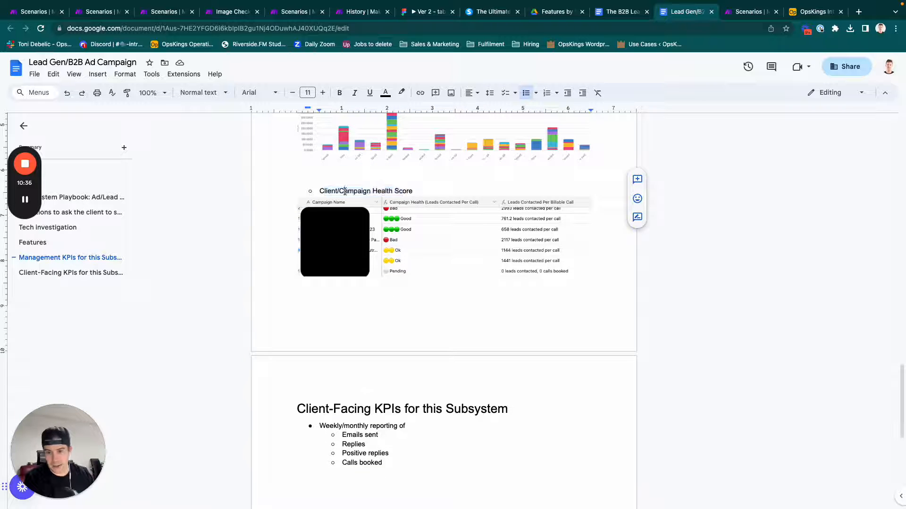
pyautogui.scroll(3)
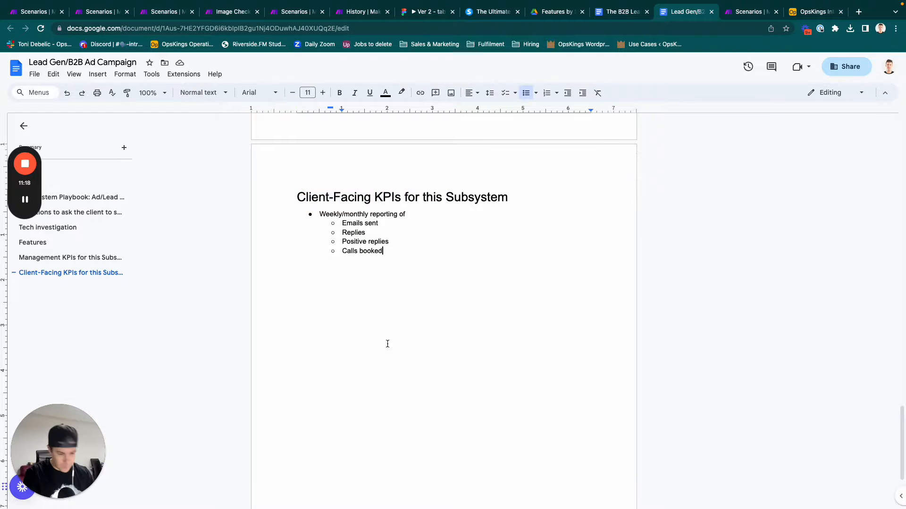
pyautogui.scroll(3)
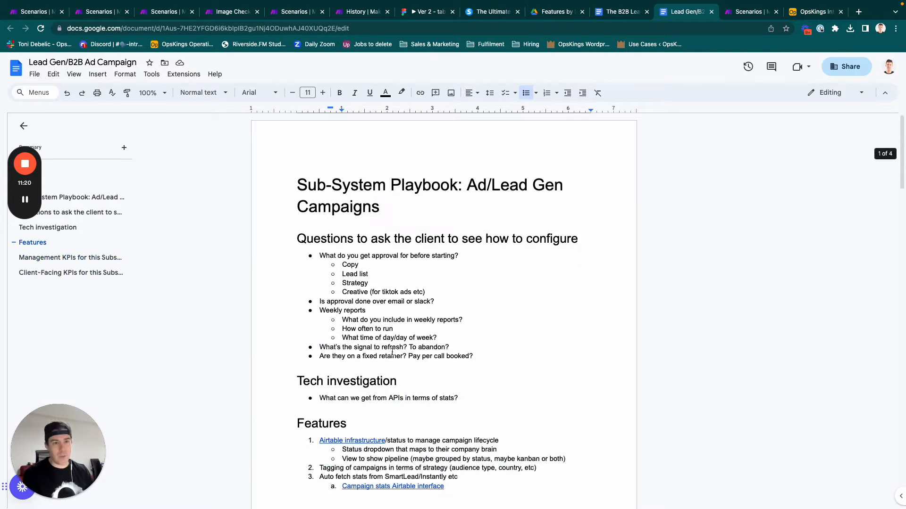